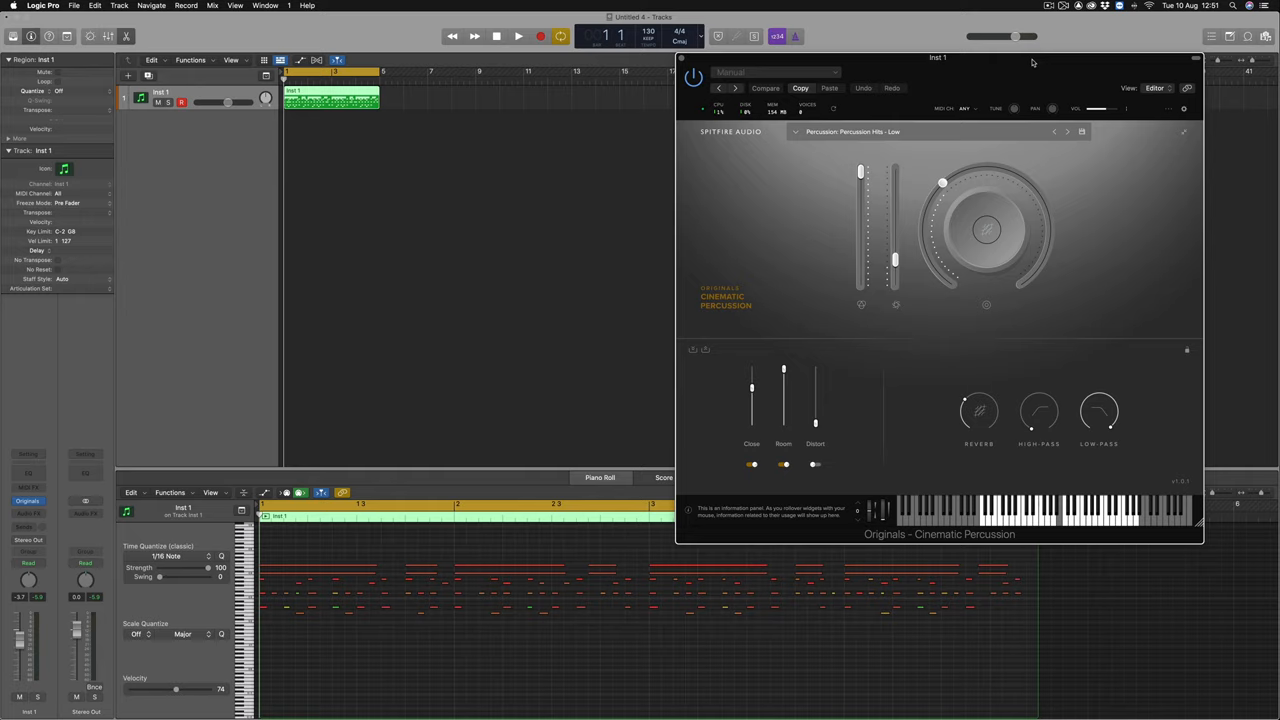
Start and stop playback of the percussion region through Cinematic Percussion
{"action": "left_click", "coordinate": [518, 36]}
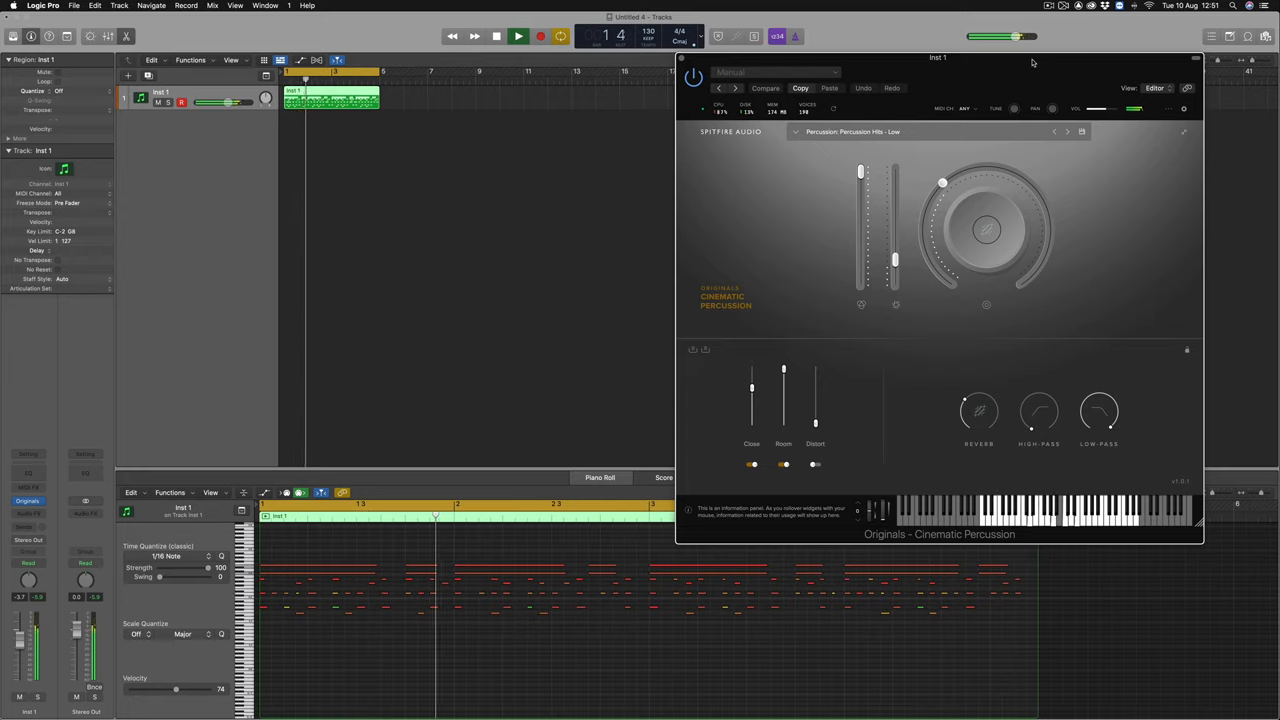
{"action": "left_click", "coordinate": [500, 36]}
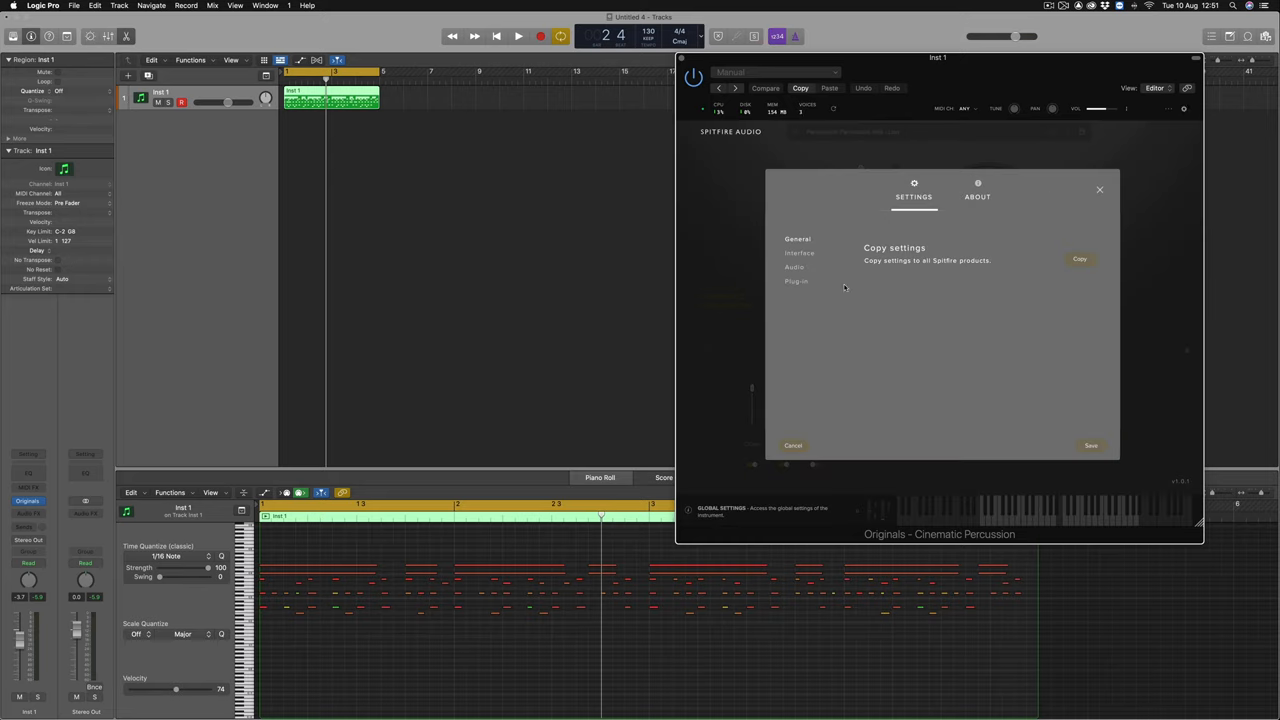
Set the Spitfire plugin's Maximum Voices to 64 in its Audio settings and confirm
{"action": "left_click", "coordinate": [794, 268]}
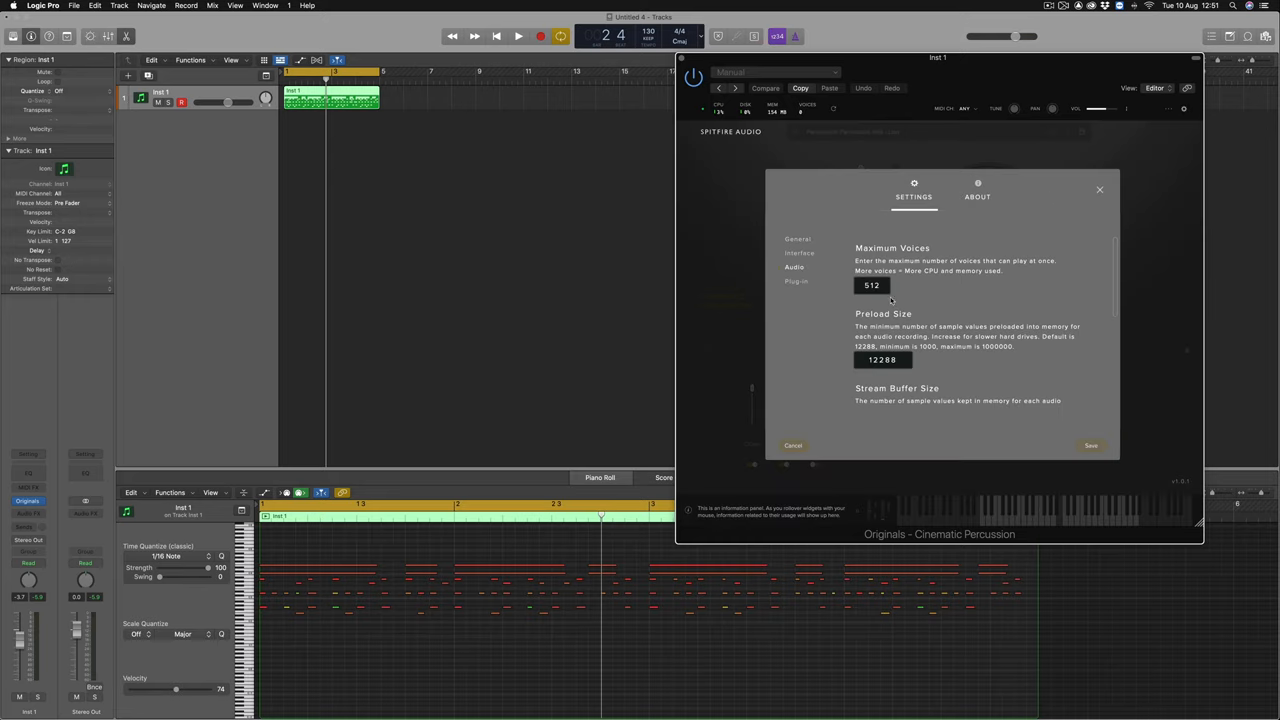
{"action": "double_click", "coordinate": [872, 284]}
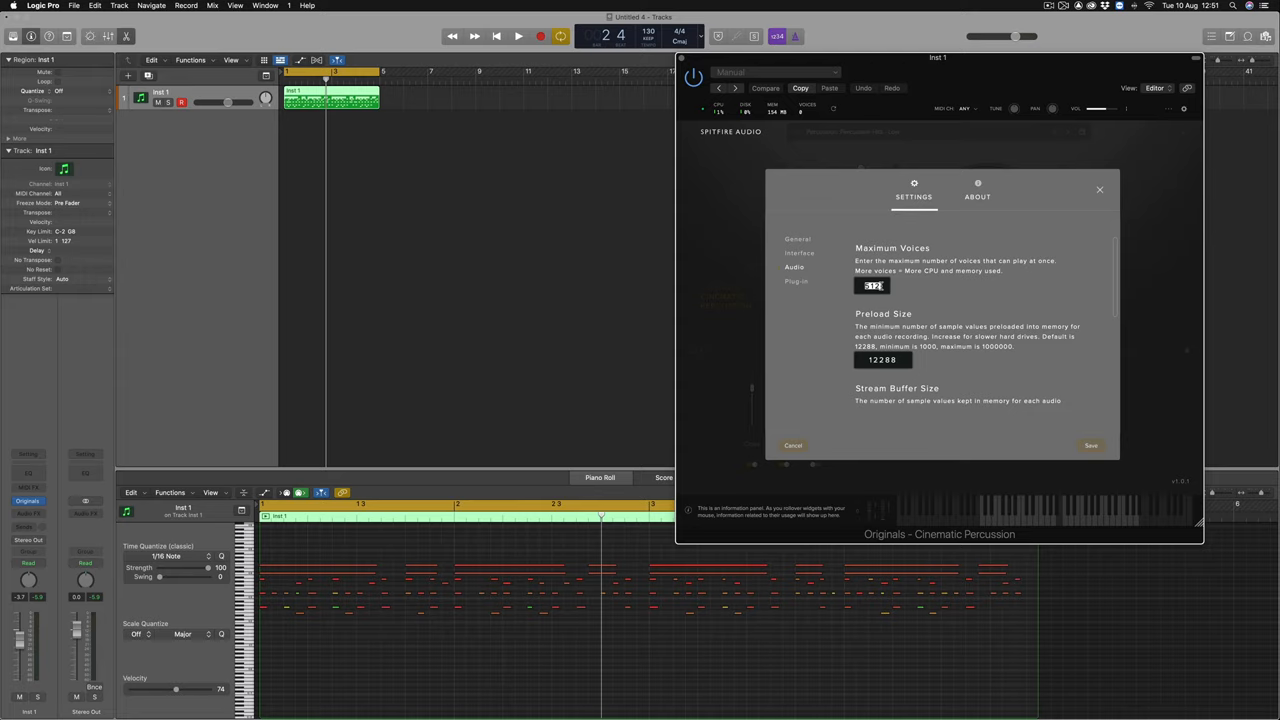
{"action": "left_click", "coordinate": [1100, 190]}
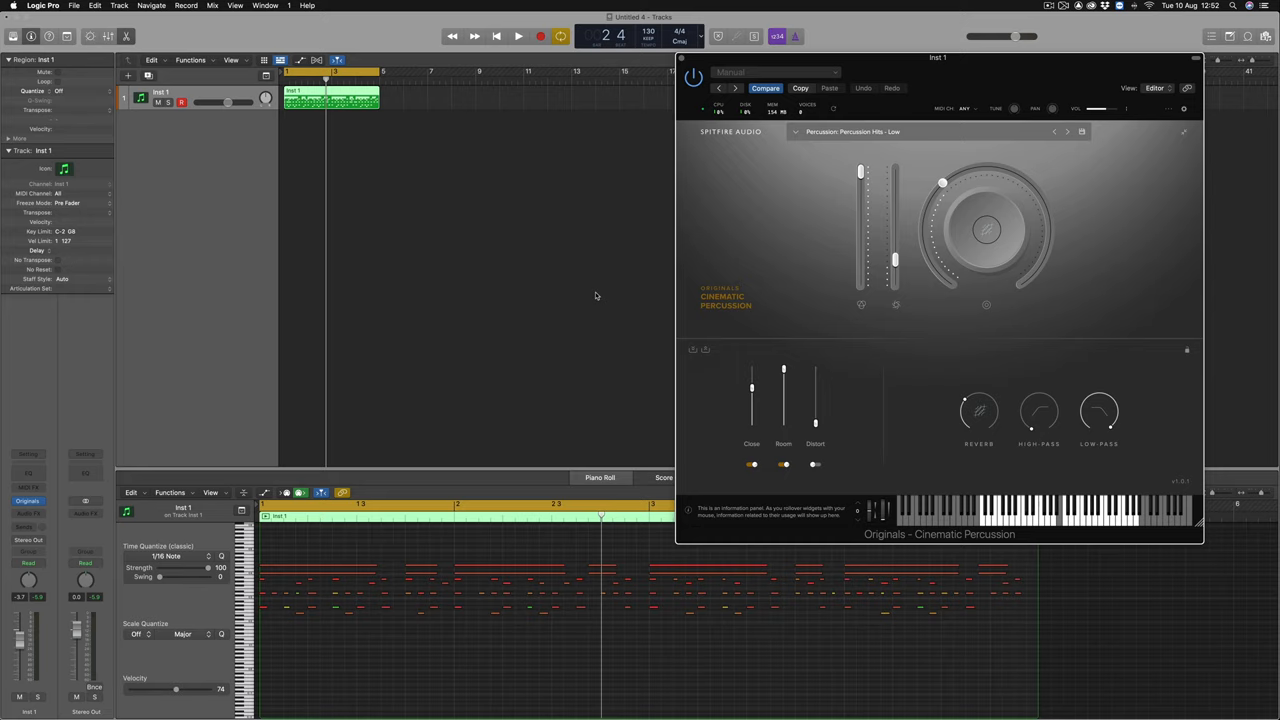
Play the percussion part with the new voice limit, then stop playback
{"action": "left_click", "coordinate": [518, 36]}
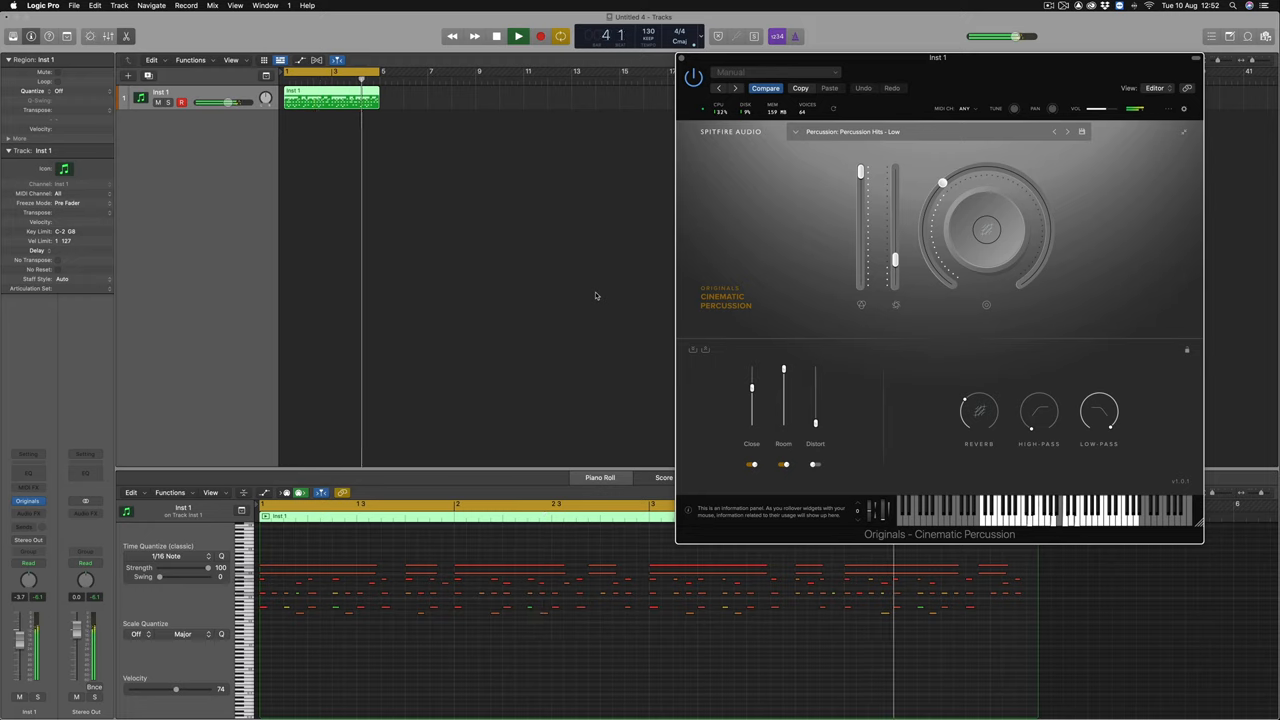
{"action": "left_click", "coordinate": [518, 36]}
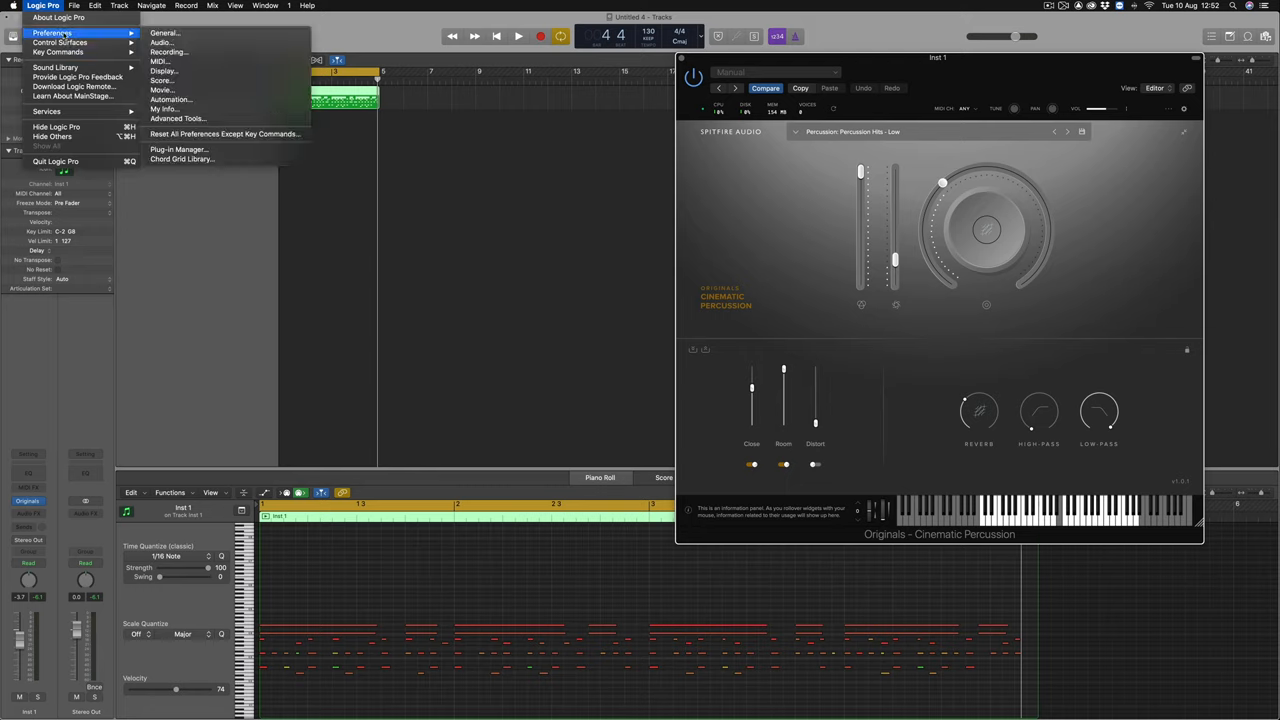
Set Logic's I/O Buffer Size to 512 samples, apply it, and play the project again
{"action": "left_click", "coordinate": [164, 32]}
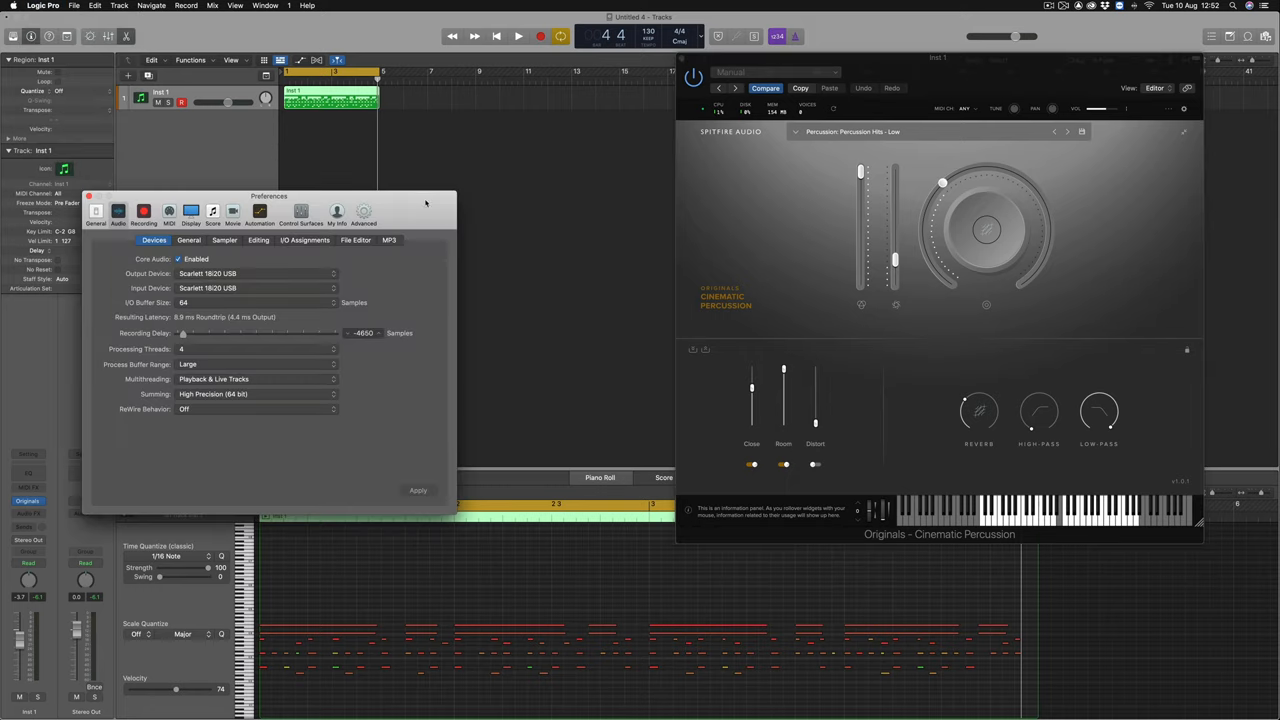
{"action": "left_click_drag", "start_coordinate": [268, 196], "coordinate": [504, 148]}
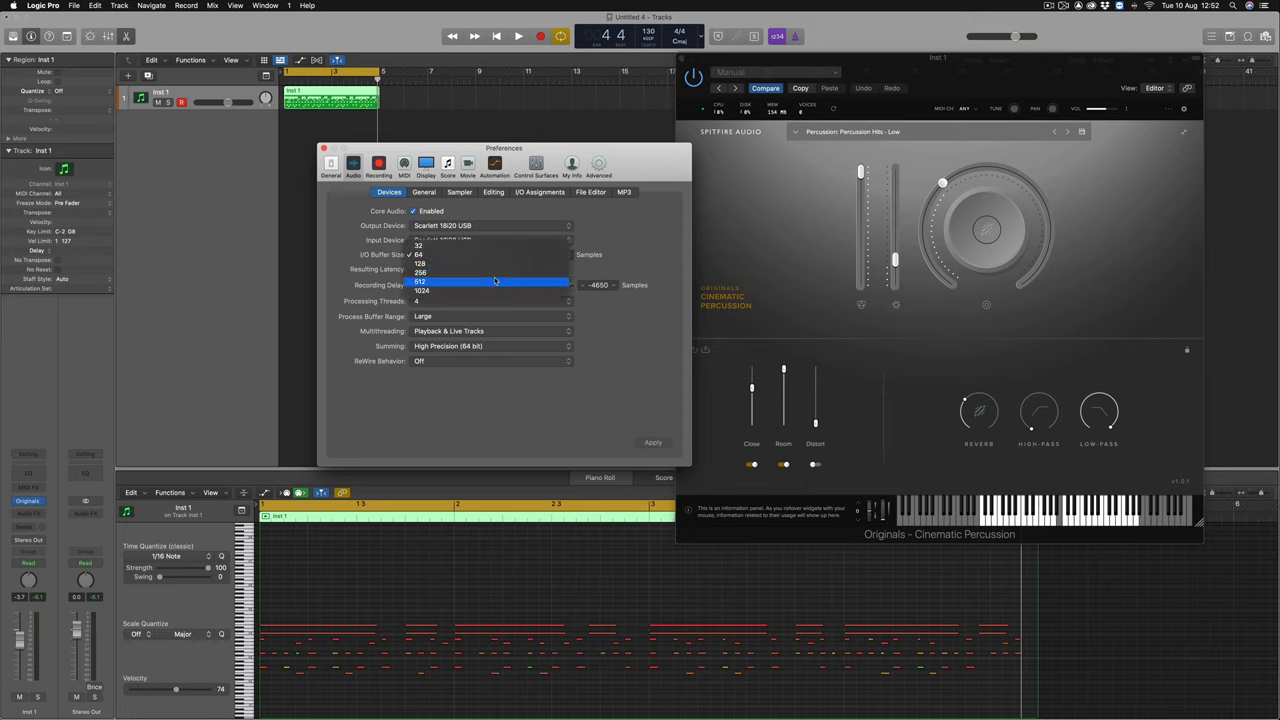
{"action": "left_click", "coordinate": [420, 280]}
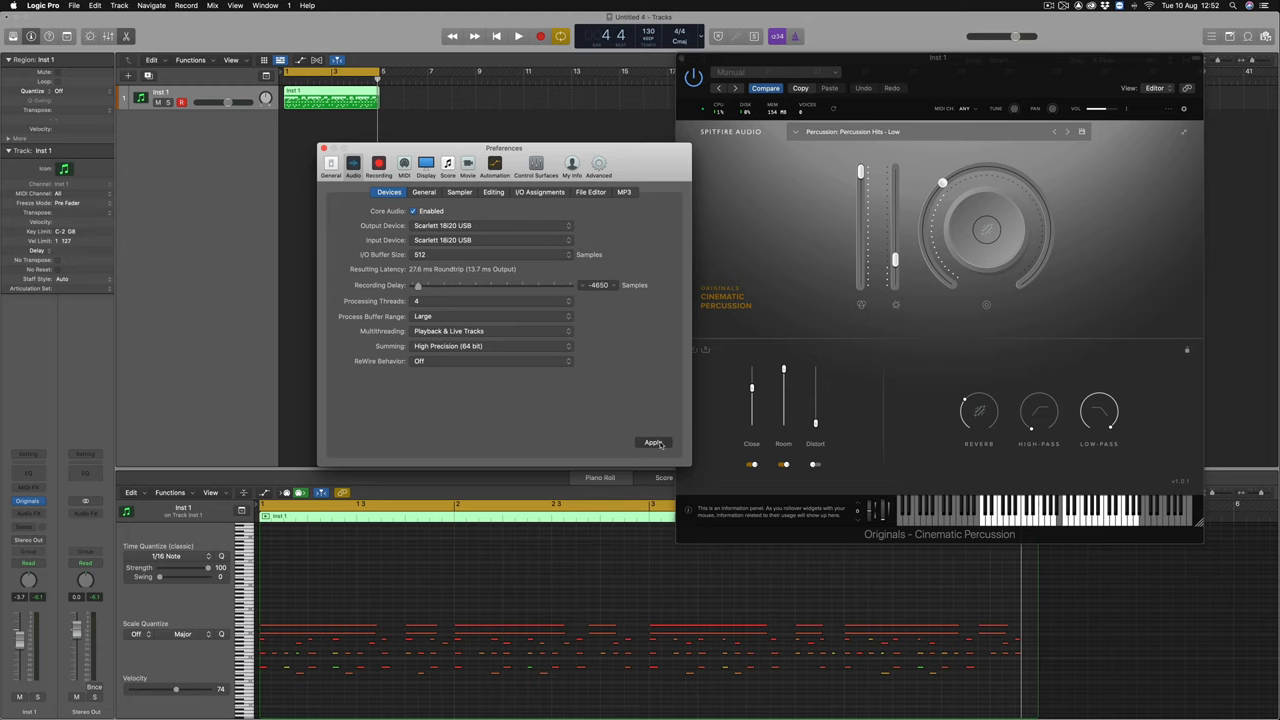
{"action": "left_click", "coordinate": [652, 442]}
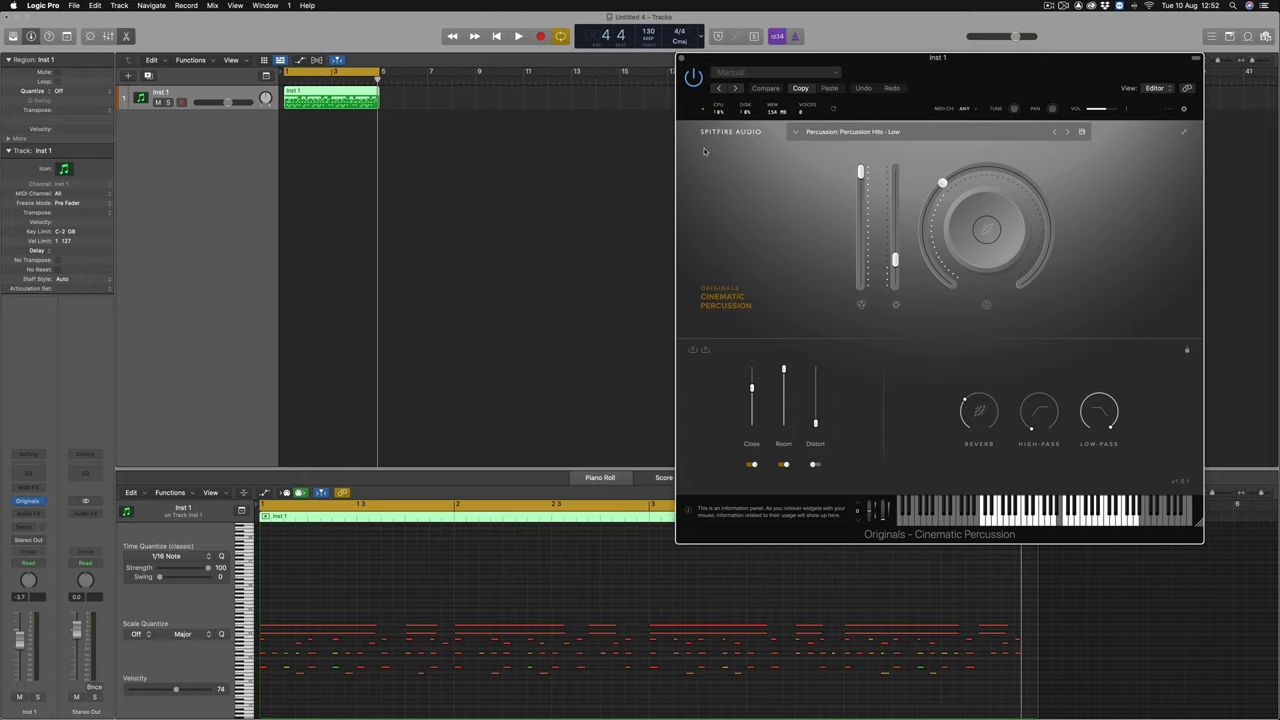
{"action": "left_click", "coordinate": [518, 36]}
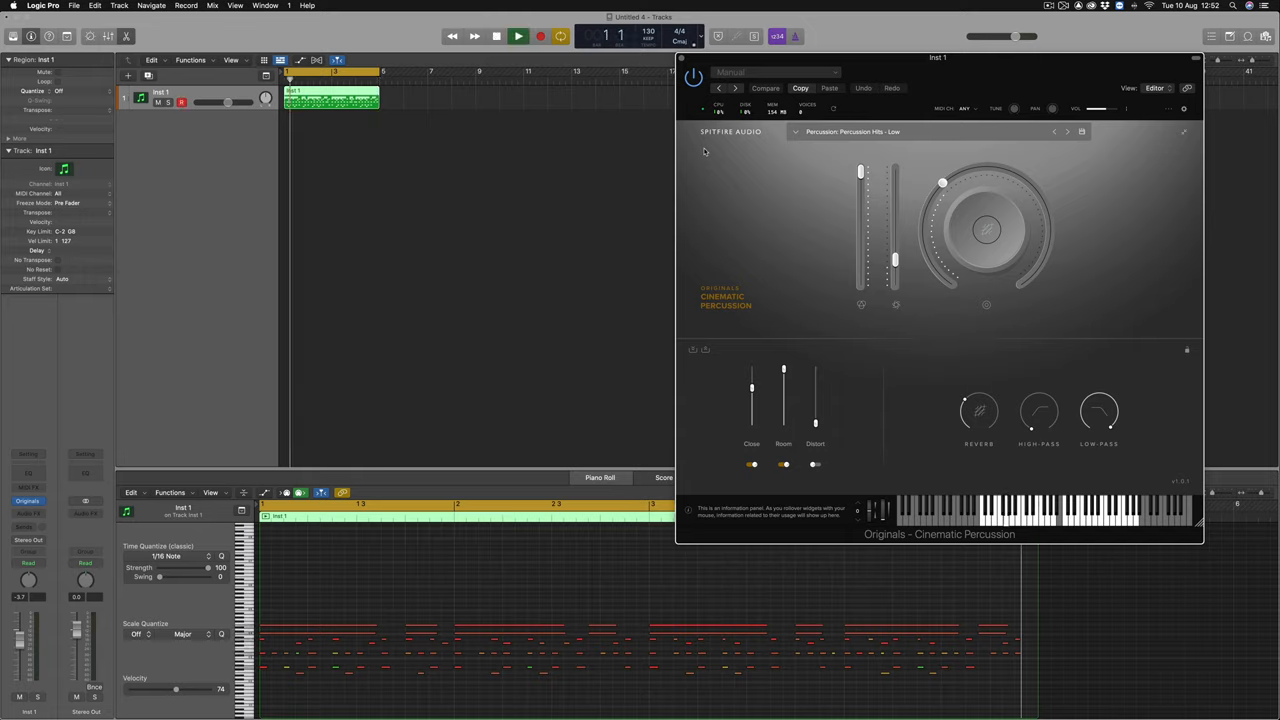